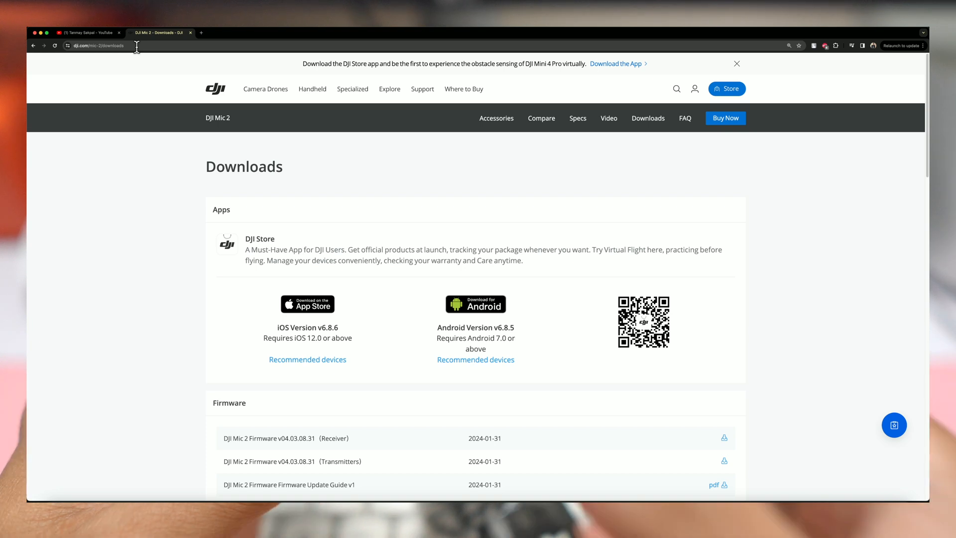
Scroll to the DJI Mic 2 Firmware section showing receiver firmware v04.03.08.31
scroll("down", 3)
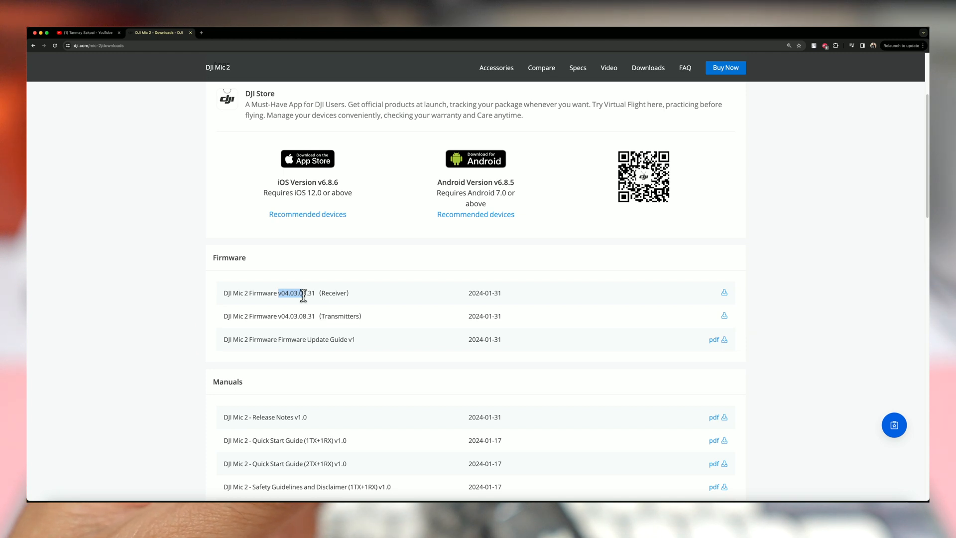
left_click(714, 339)
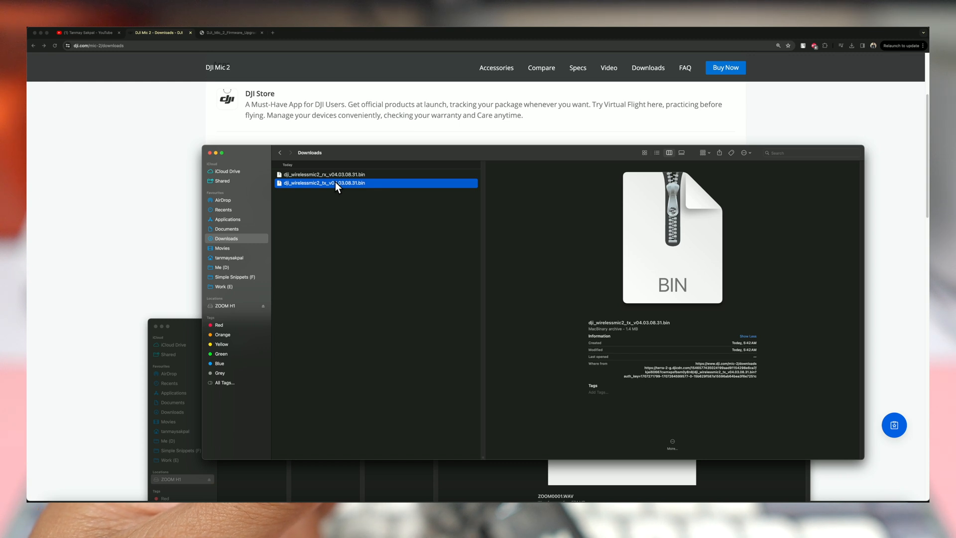
mouse_move(327, 186)
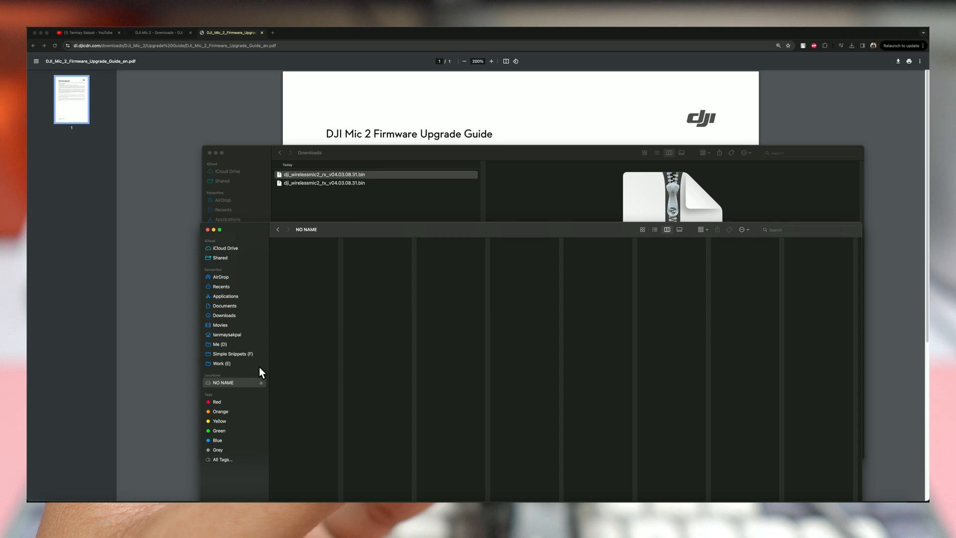
mouse_move(334, 179)
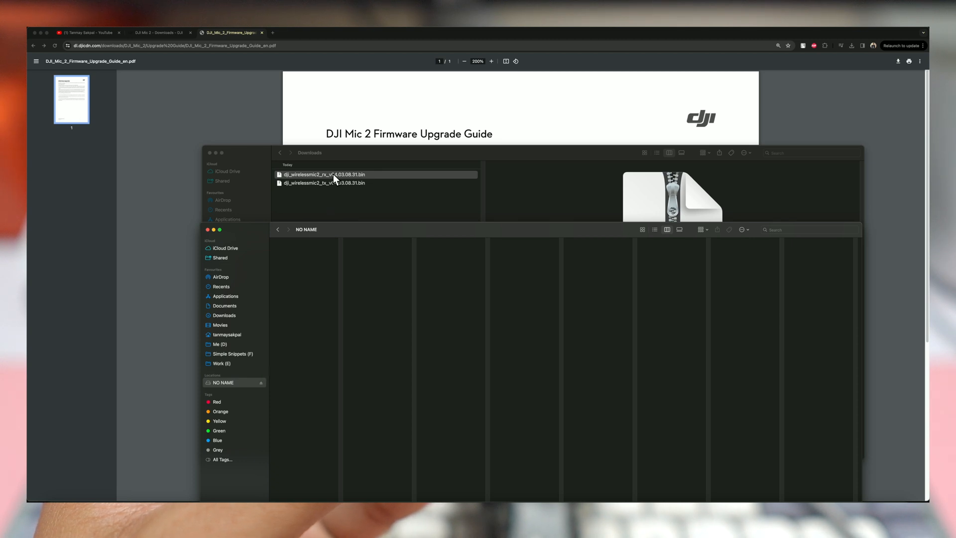
Drag dji_wirelessmic2_rx_v04.03.08.31.bin from Downloads onto the NO NAME drive window
left_click_drag(324, 174, 317, 242)
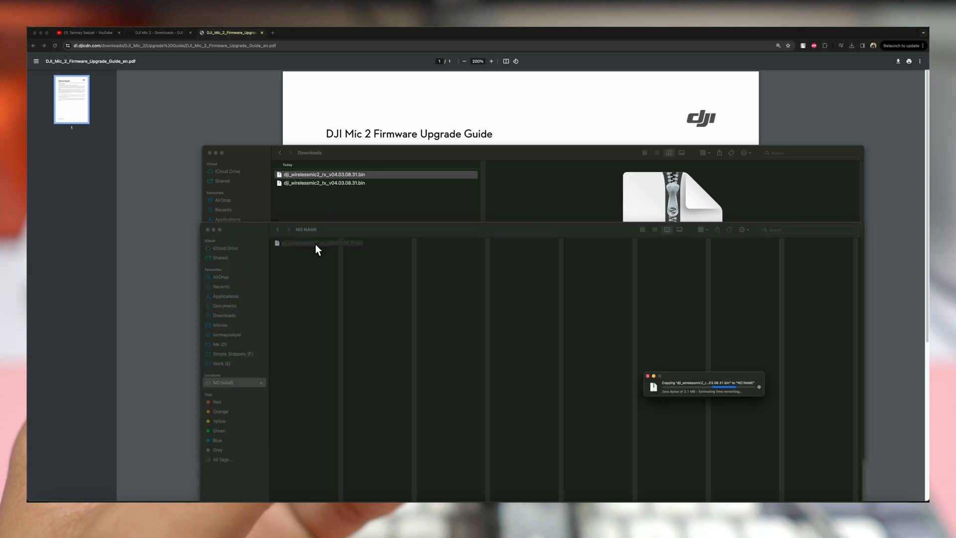